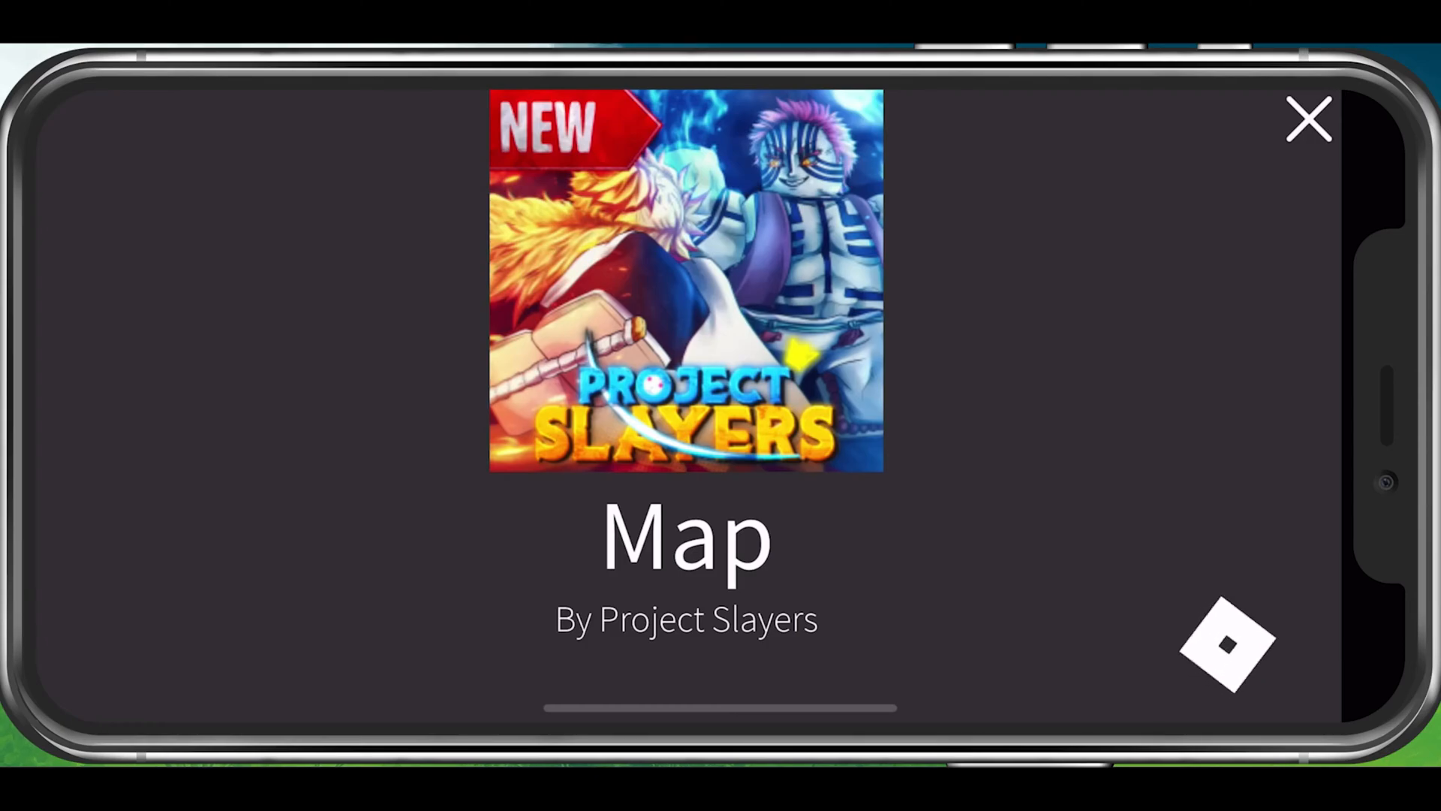
# Step: Once Project Slayers loads, open the Roblox in-game menu showing the server's players
pyautogui.click(1307, 120)
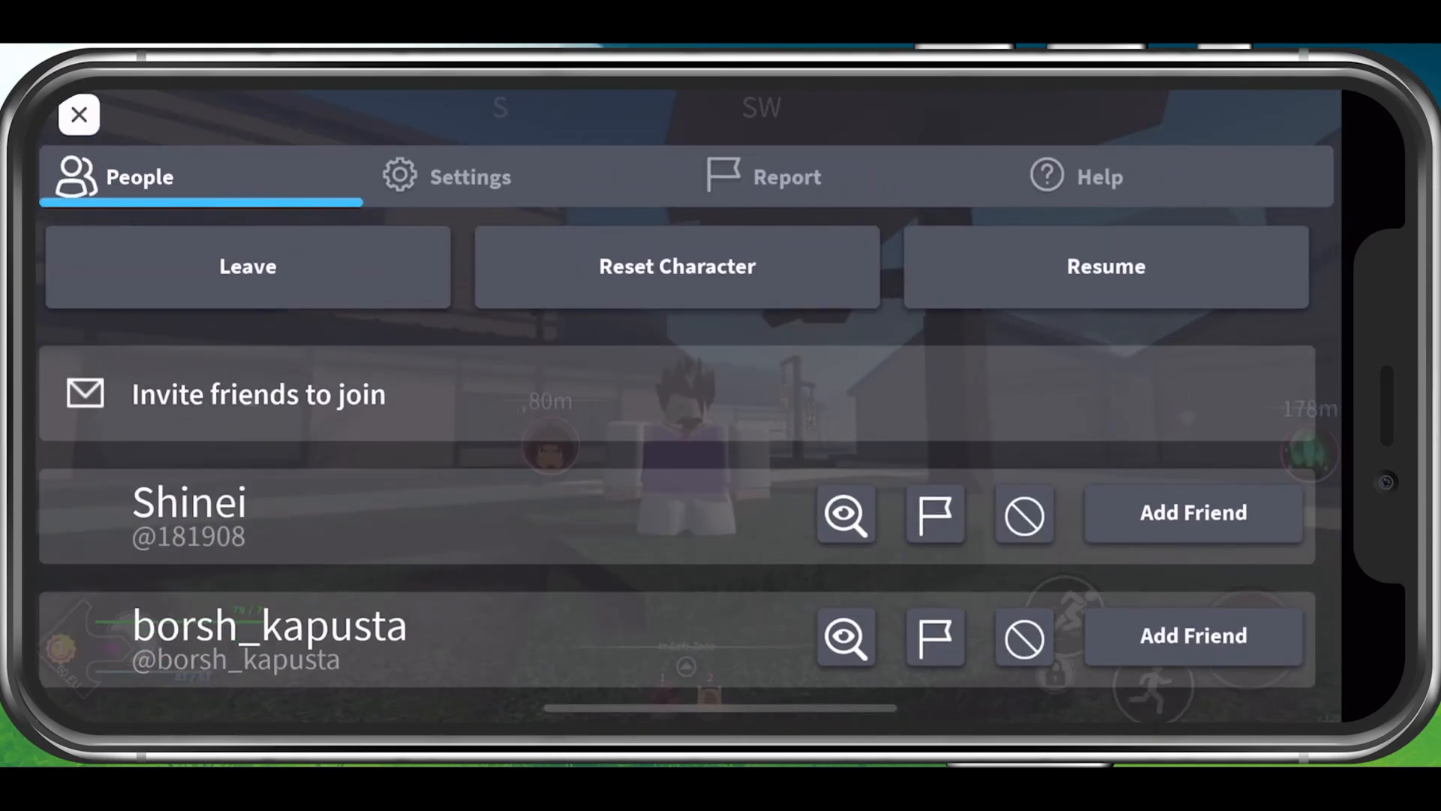
# Step: In the Settings tab, bring Graphics Quality from five bars down to three
pyautogui.click(470, 176)
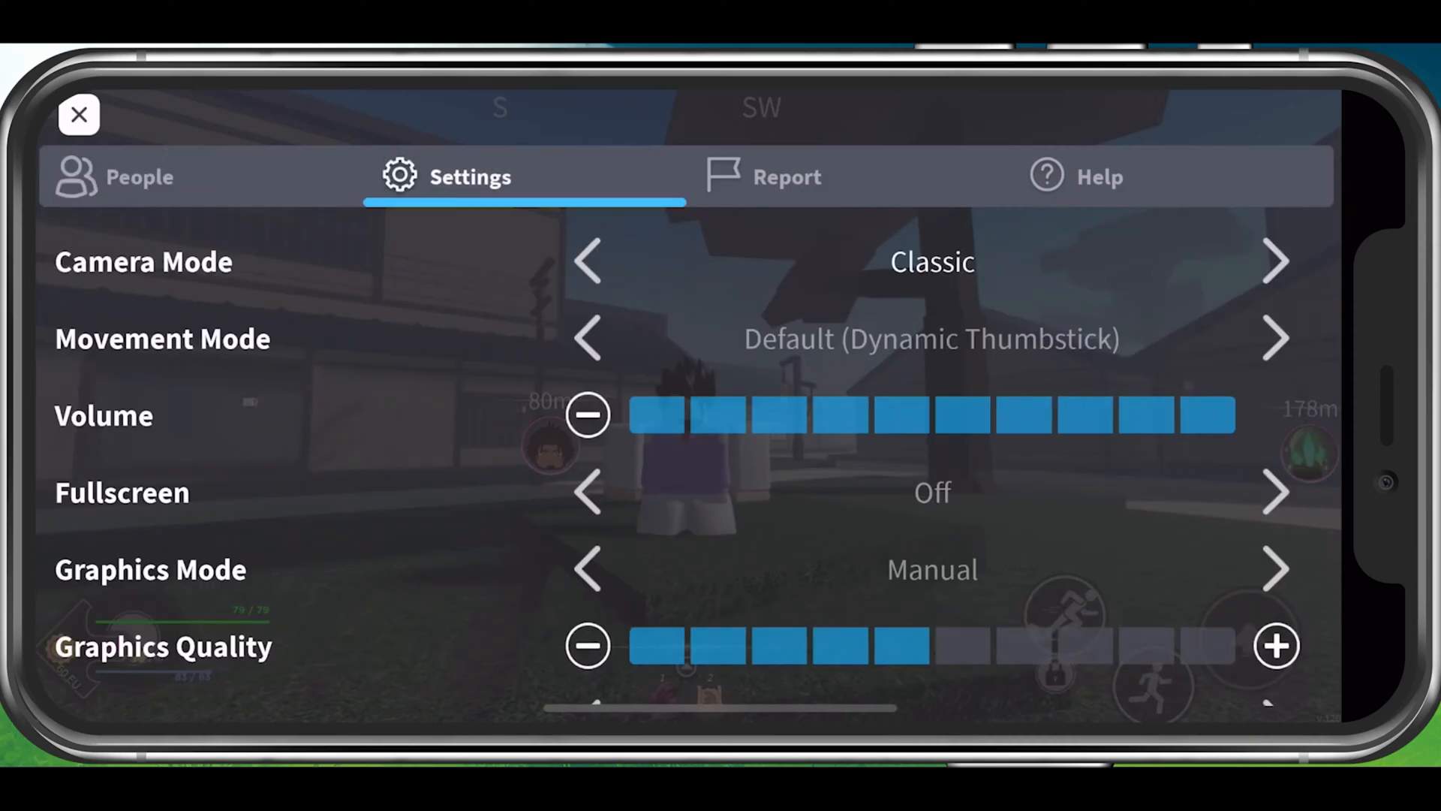
pyautogui.scroll(-3)
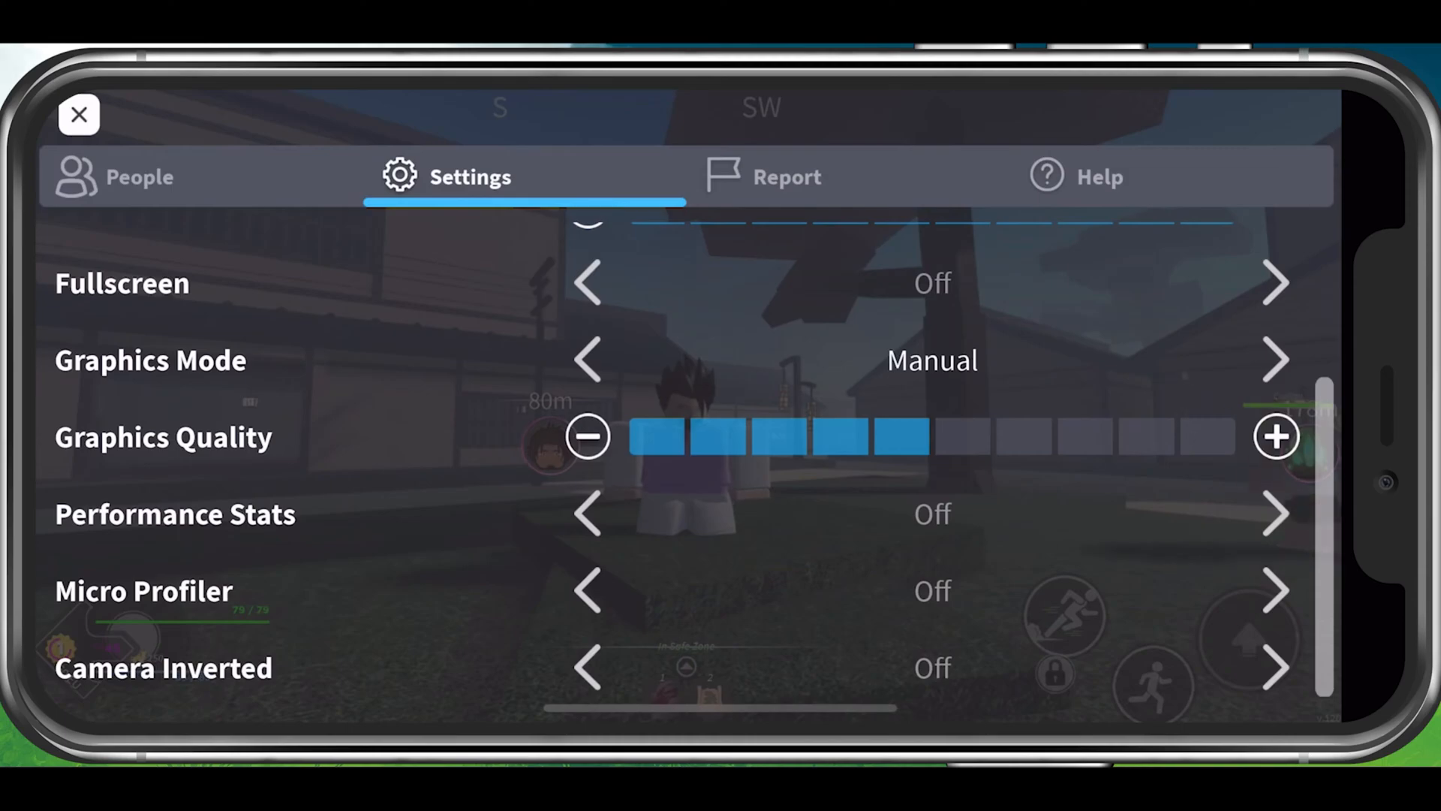
pyautogui.click(587, 437)
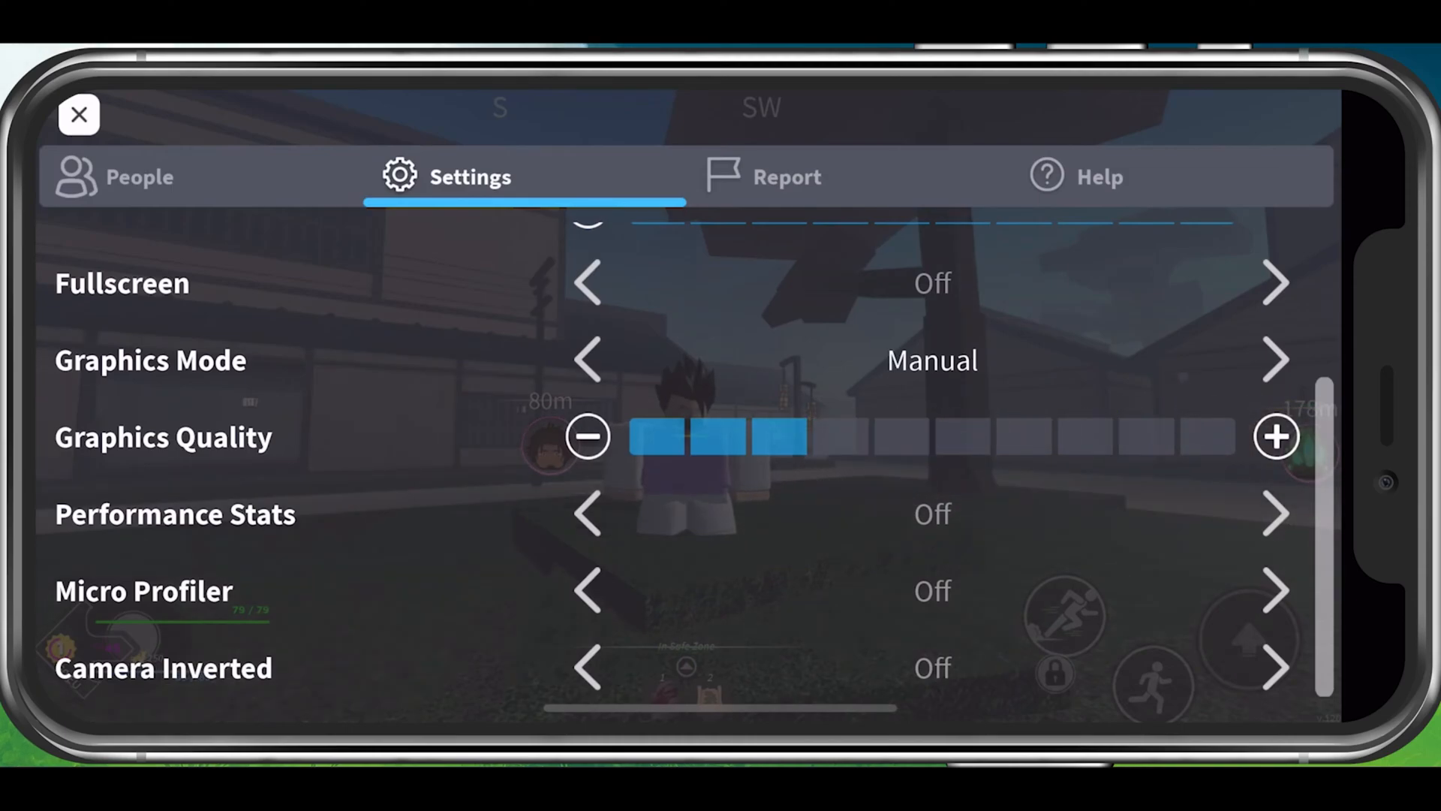
pyautogui.click(588, 436)
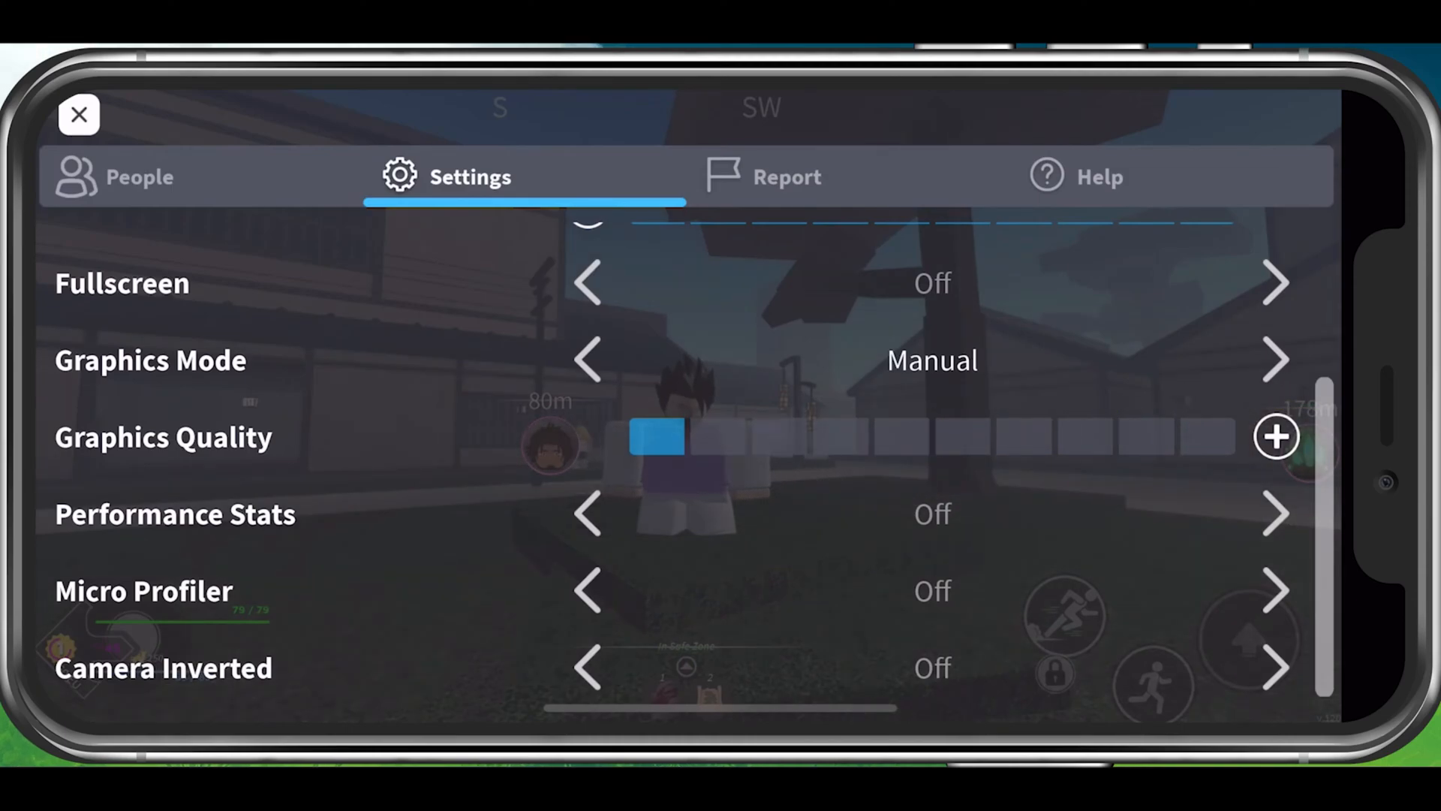
pyautogui.click(1276, 437)
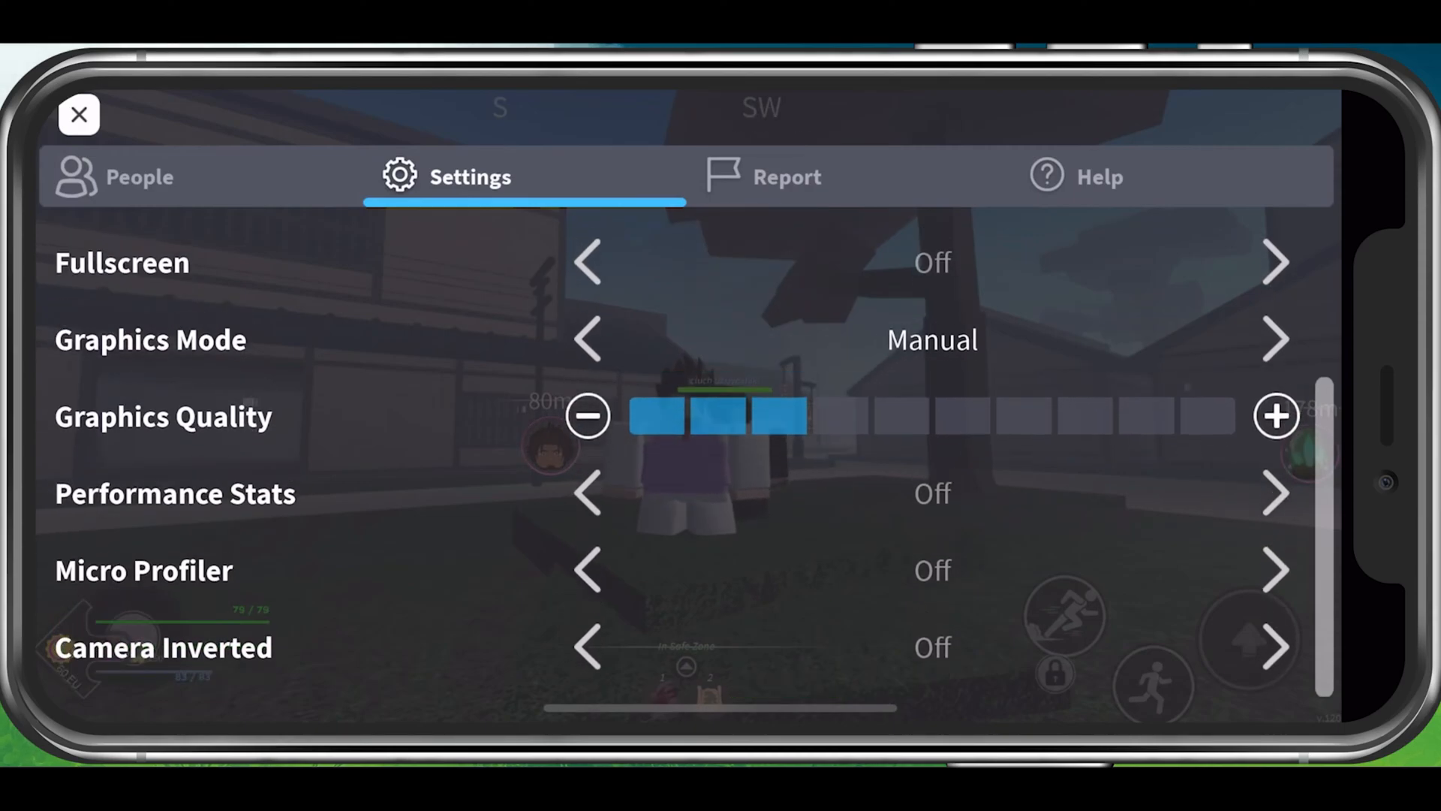
# Step: Enable Performance Stats, view the 600+ ms ping in-game, then go home
pyautogui.click(1277, 492)
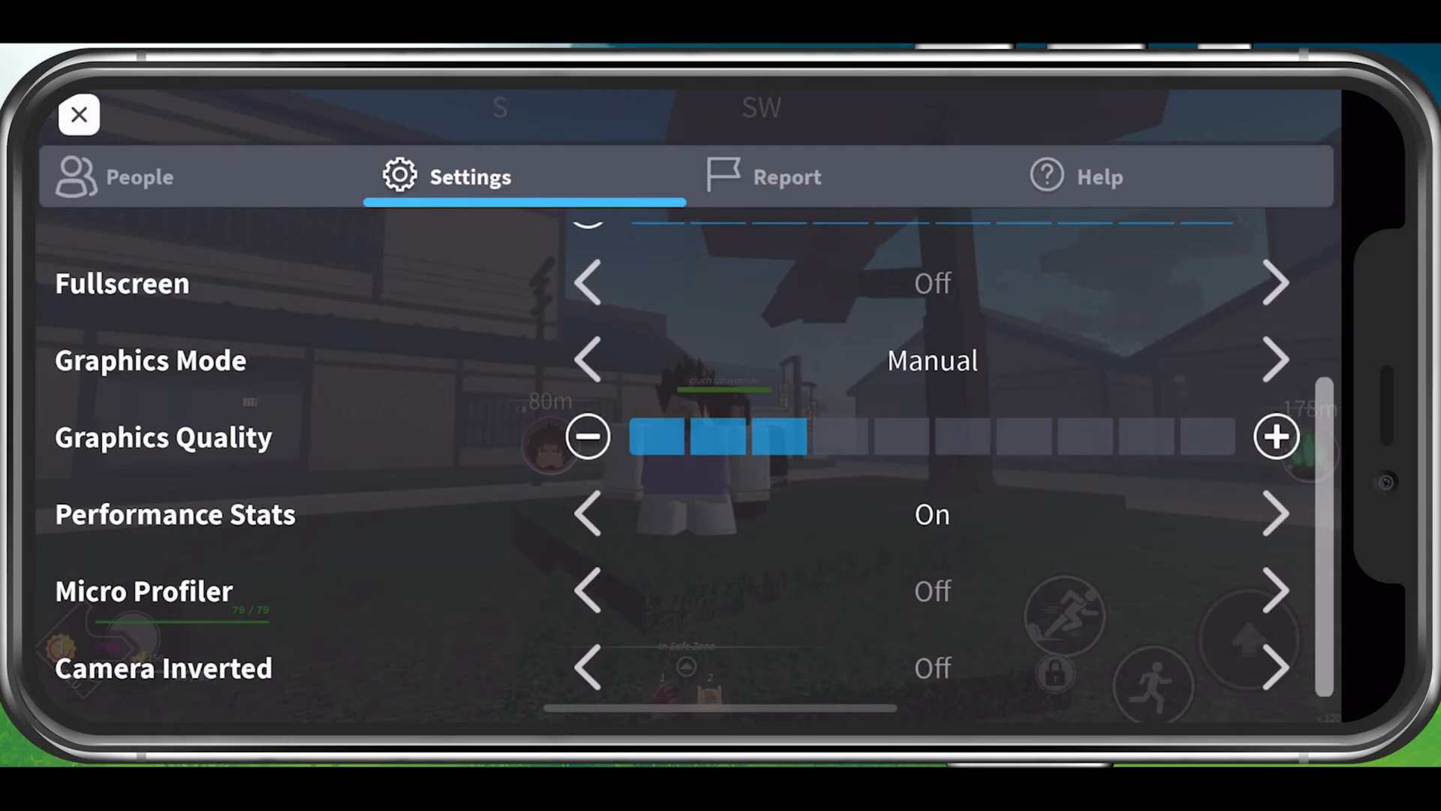
pyautogui.click(78, 114)
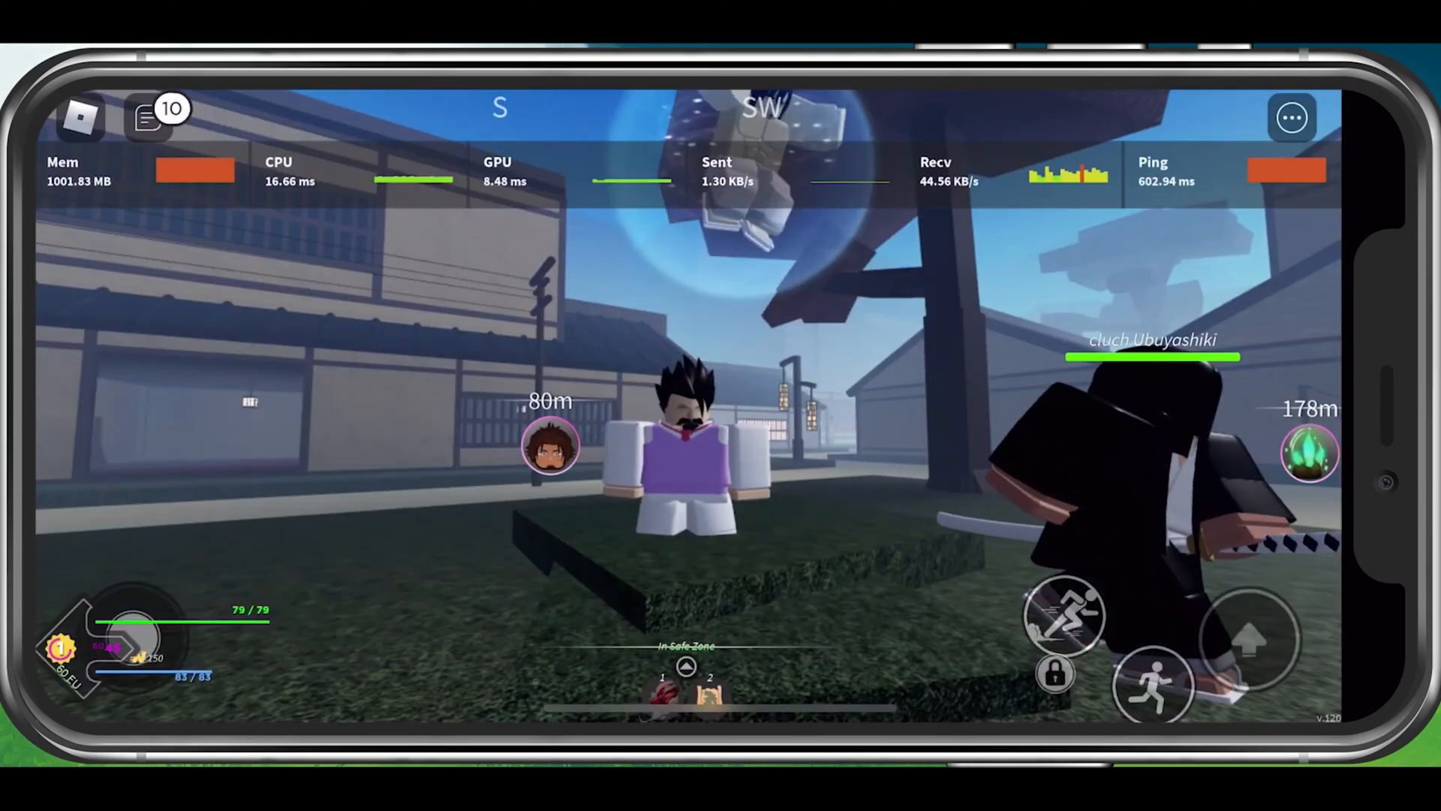
pyautogui.click(497, 171)
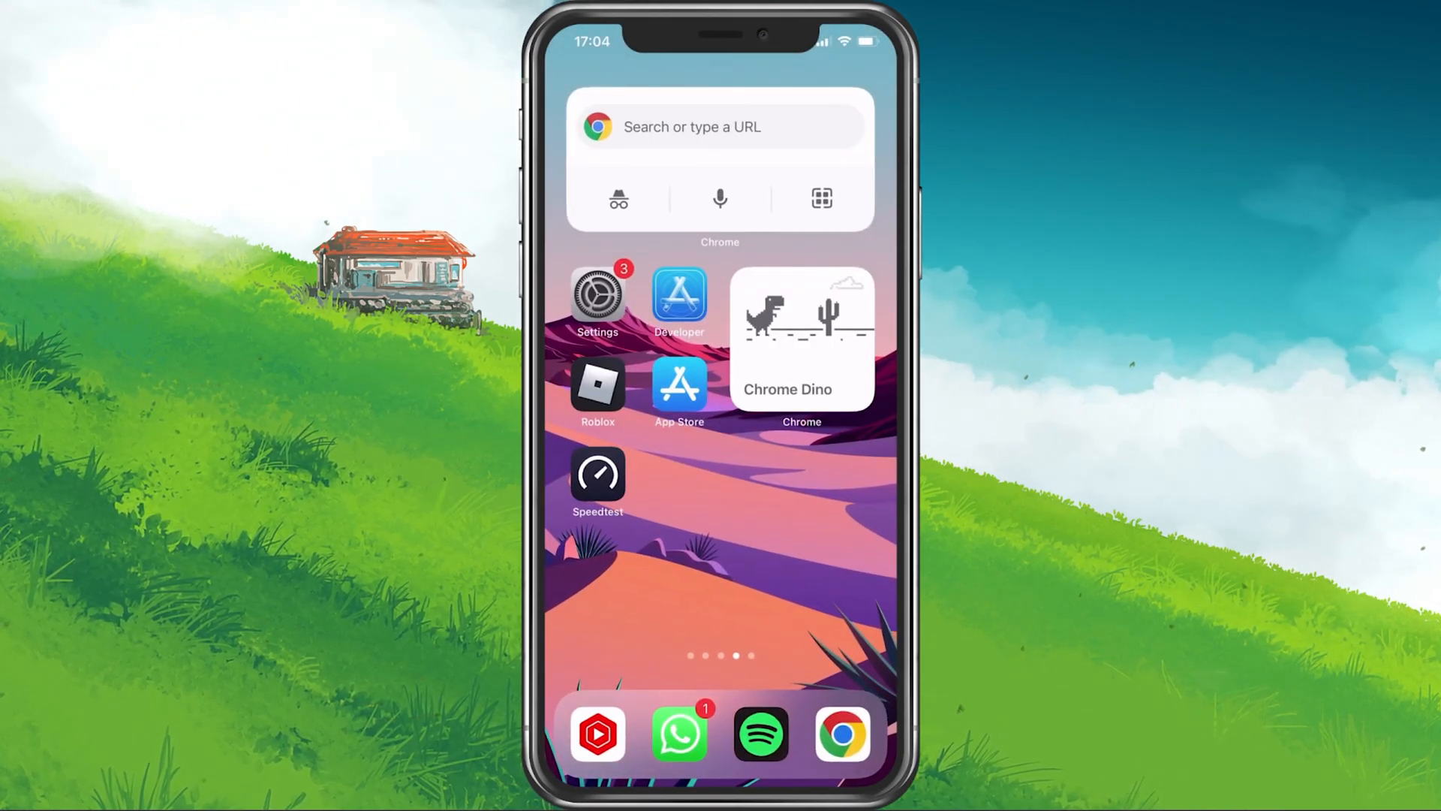
# Step: Open Settings > General > iPhone Storage and find Roblox using 1,34 GB
pyautogui.click(597, 295)
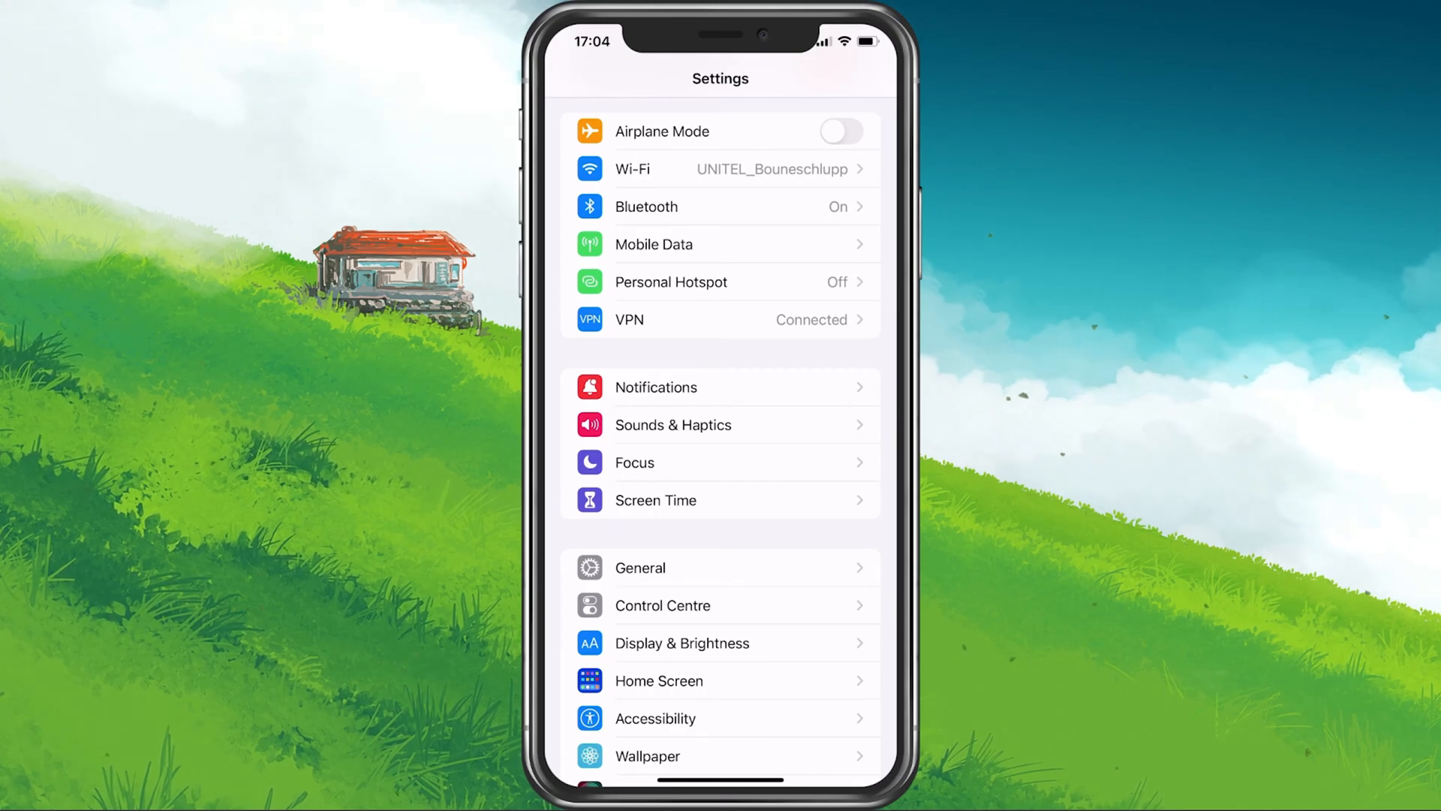
pyautogui.click(640, 568)
pyautogui.write('r')
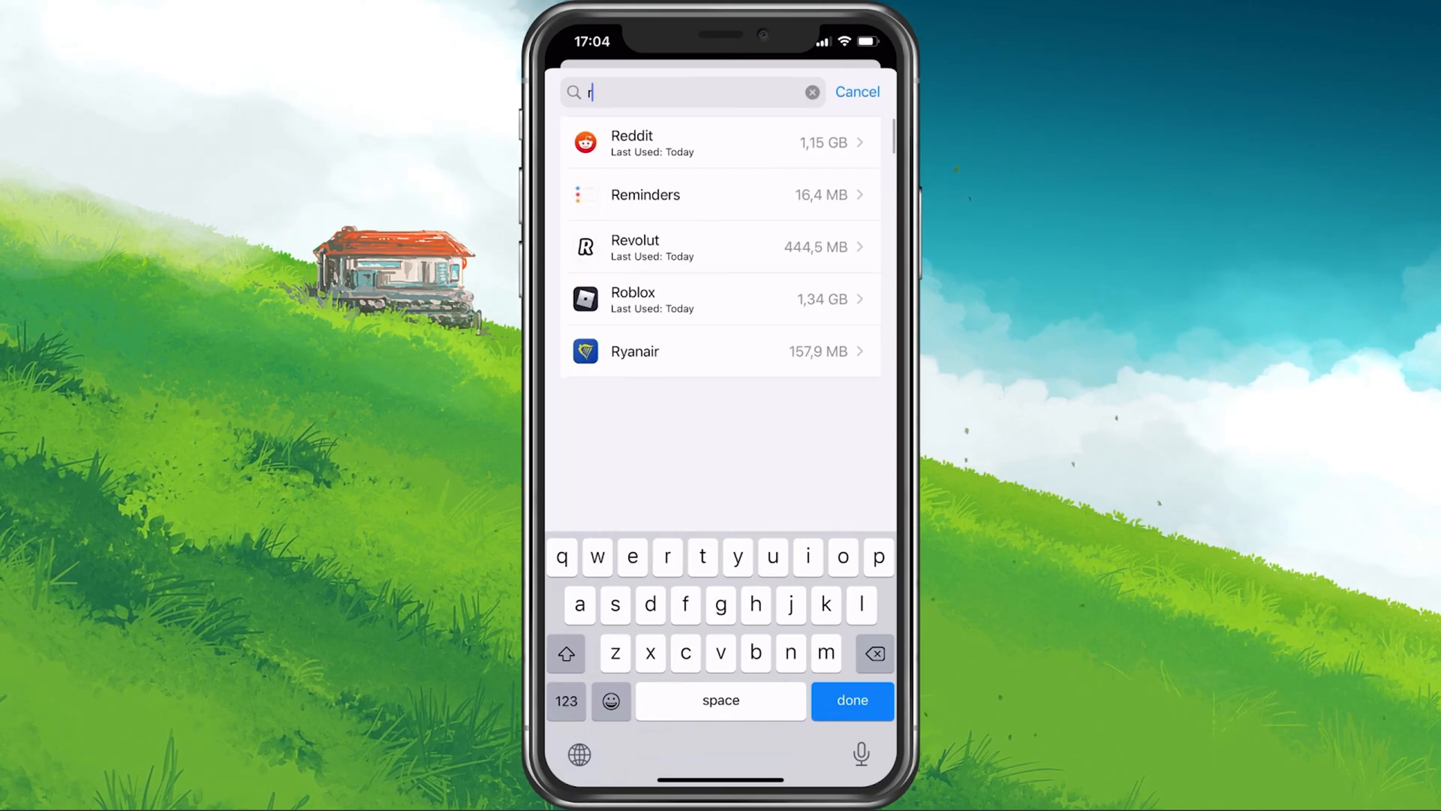
pyautogui.click(721, 299)
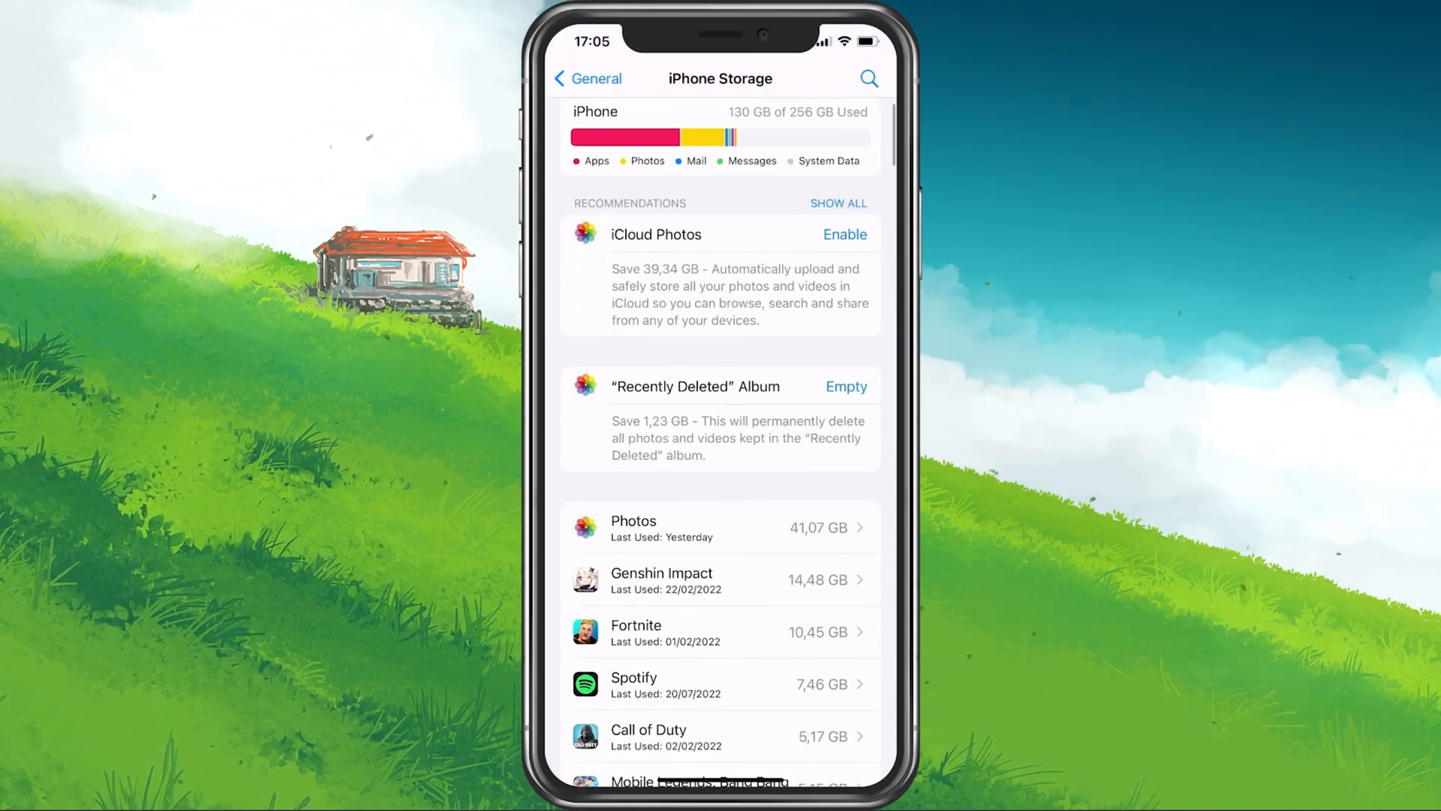
# Step: Scroll the storage list, led by Photos (41,07 GB) and Genshin Impact (14,48 GB)
pyautogui.scroll(-3)
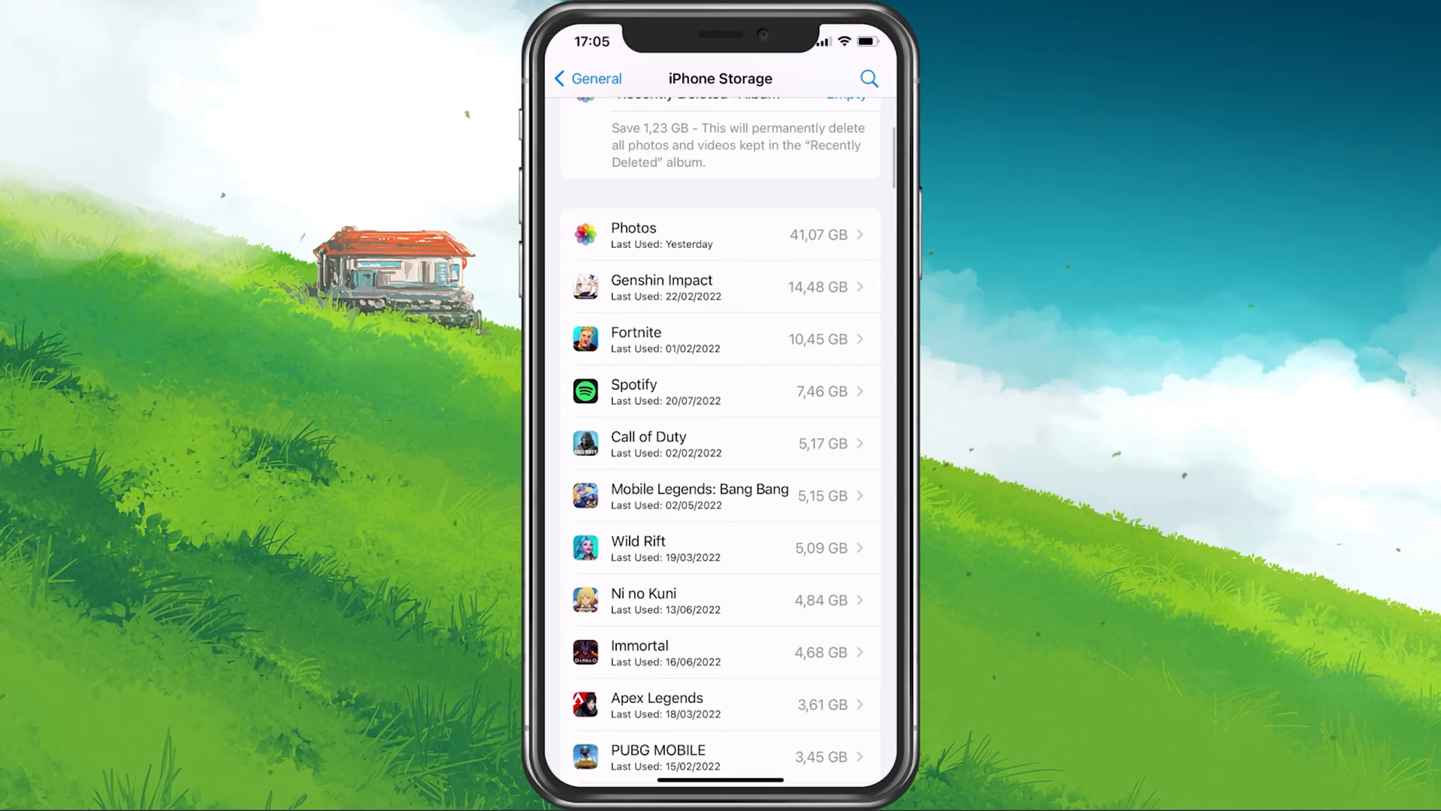
pyautogui.scroll(-3)
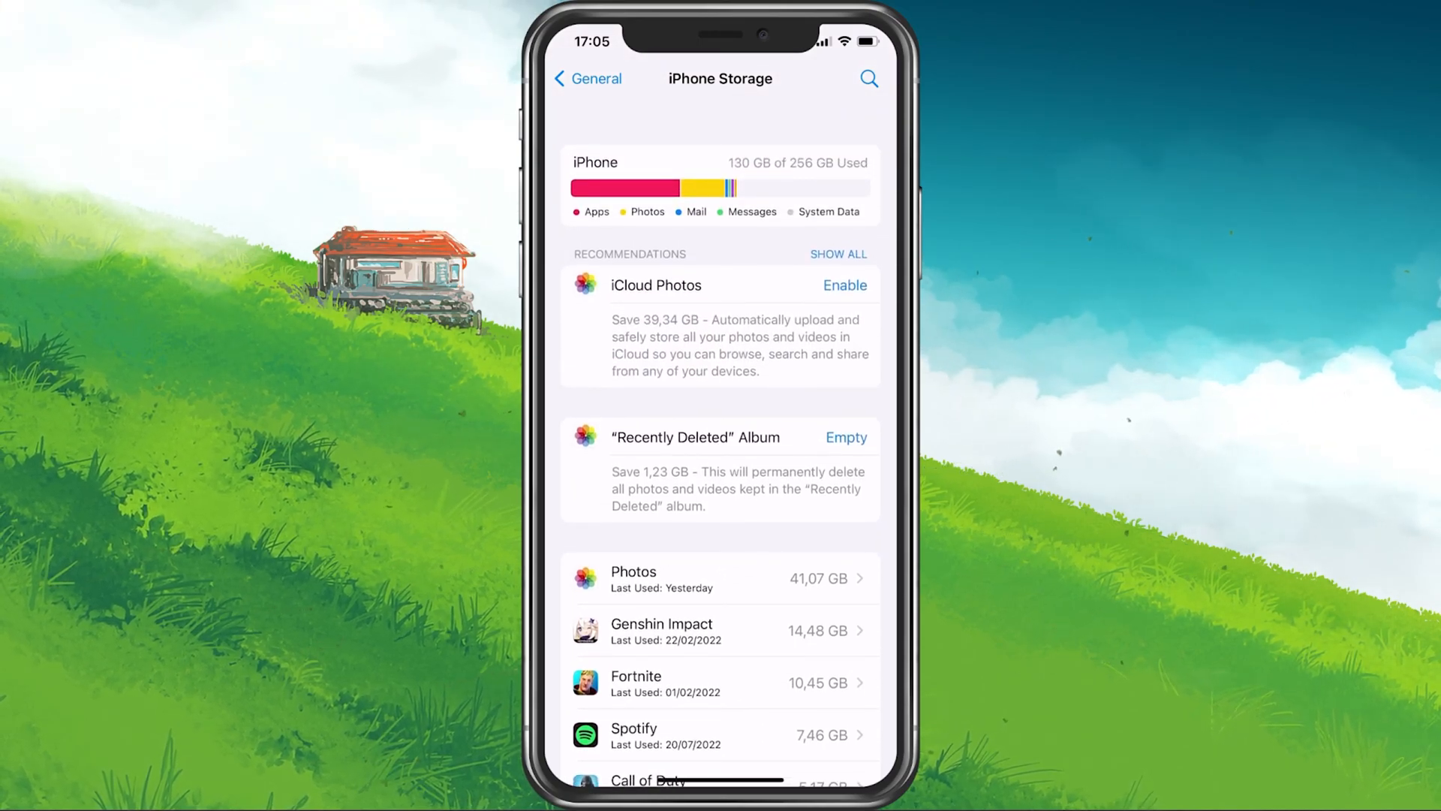
# Step: Back in General, open Date & Time showing Set Automatically and 24-Hour Time on
pyautogui.click(588, 78)
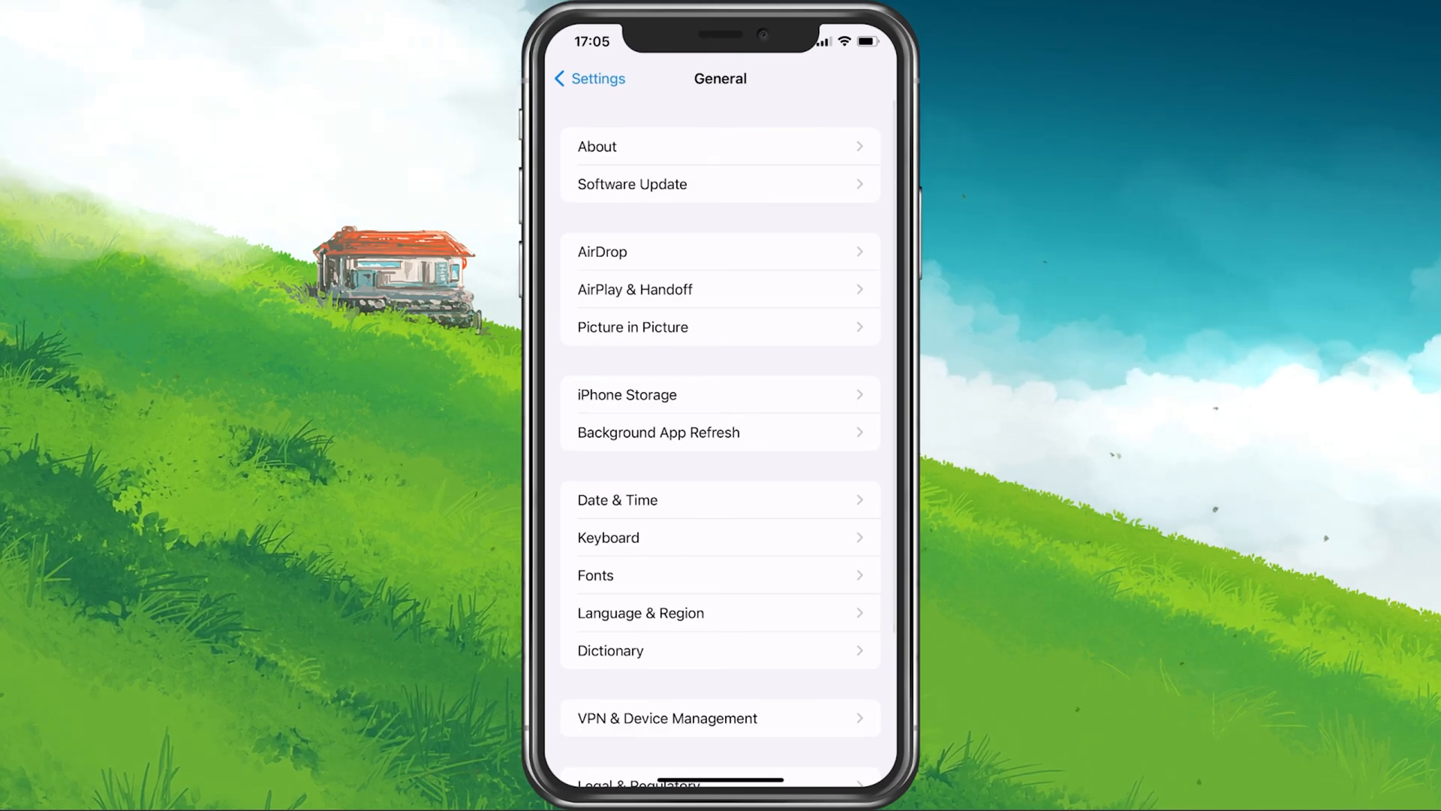
pyautogui.click(617, 499)
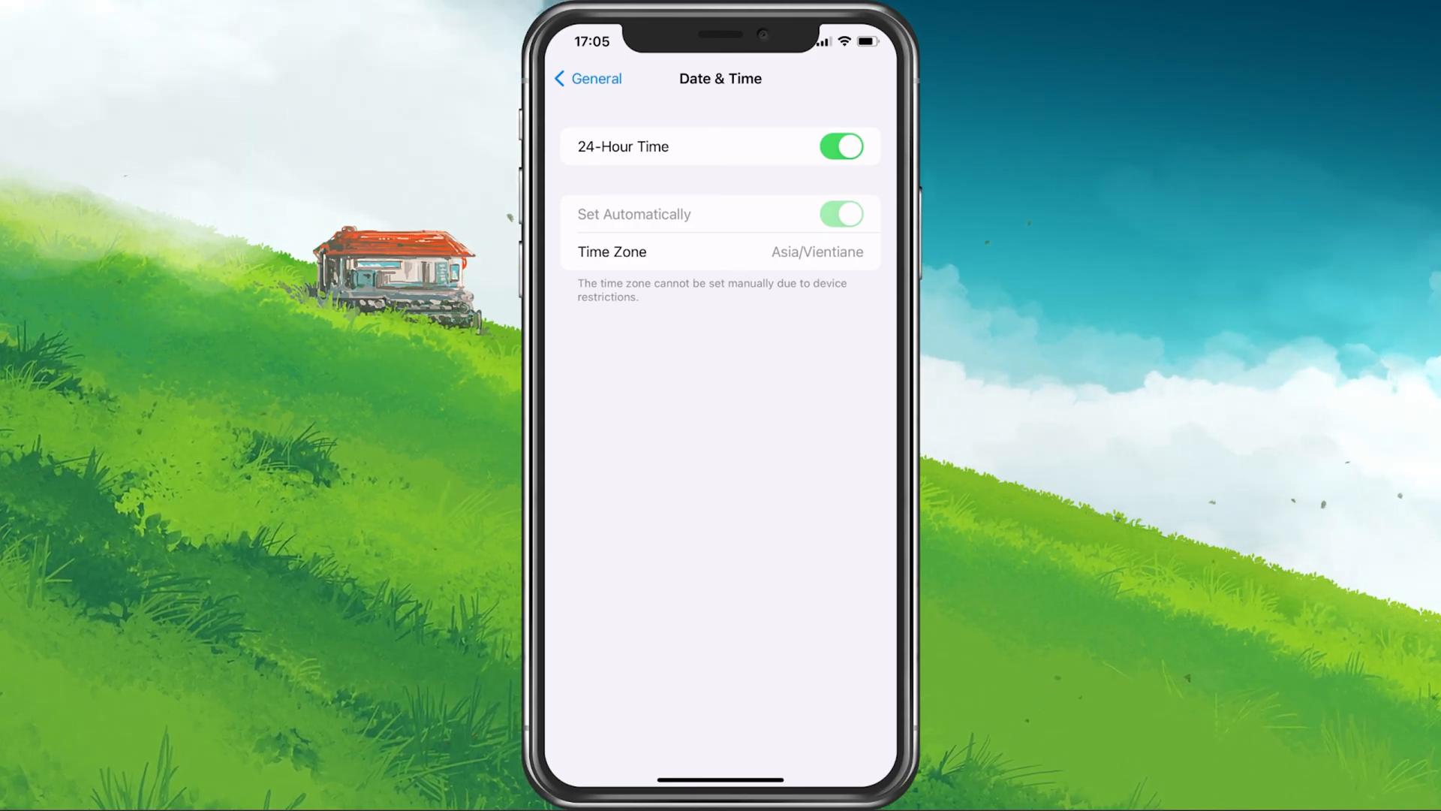
# Step: Check Software Update, finding iOS 15.6, then search the App Store for roblox
pyautogui.click(587, 78)
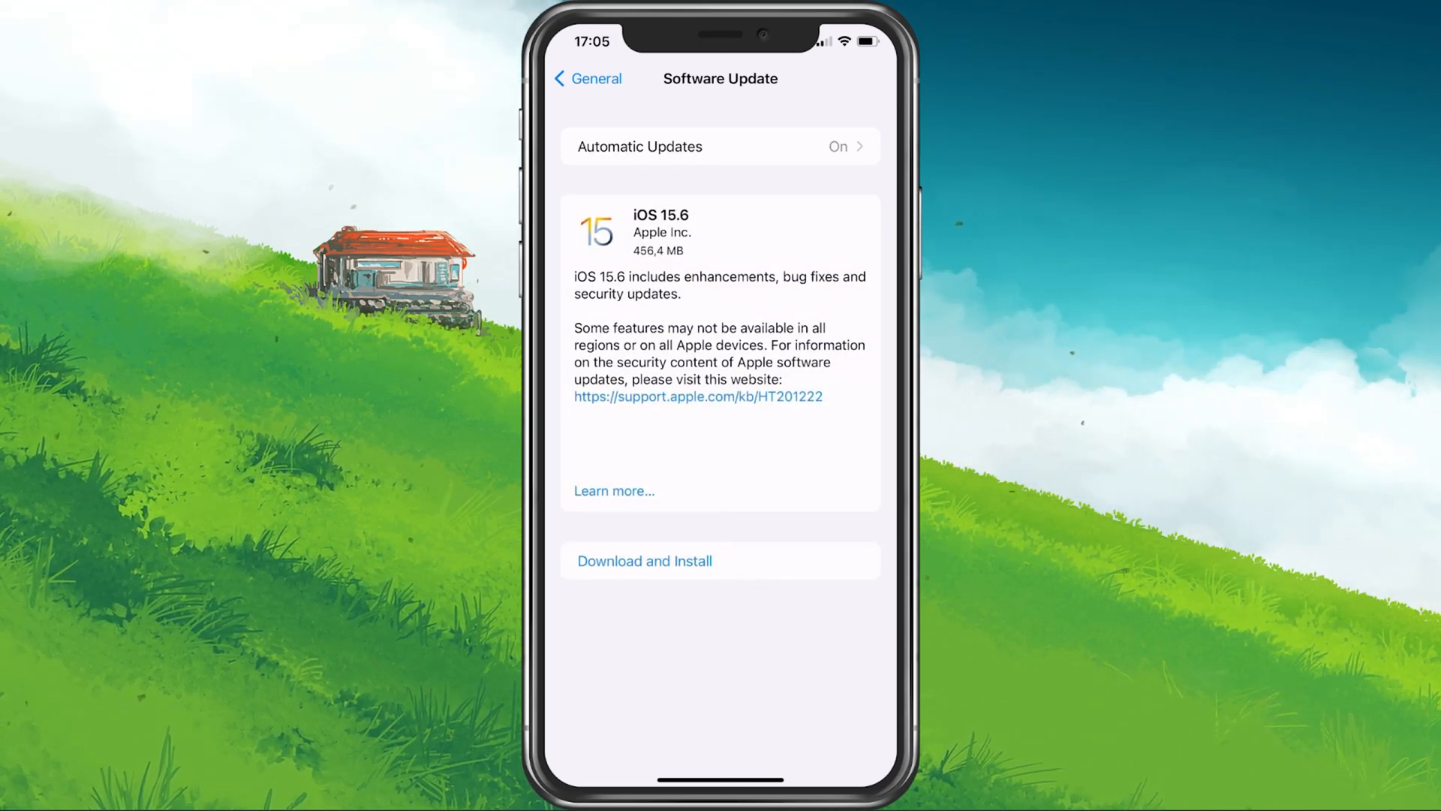
pyautogui.click(586, 79)
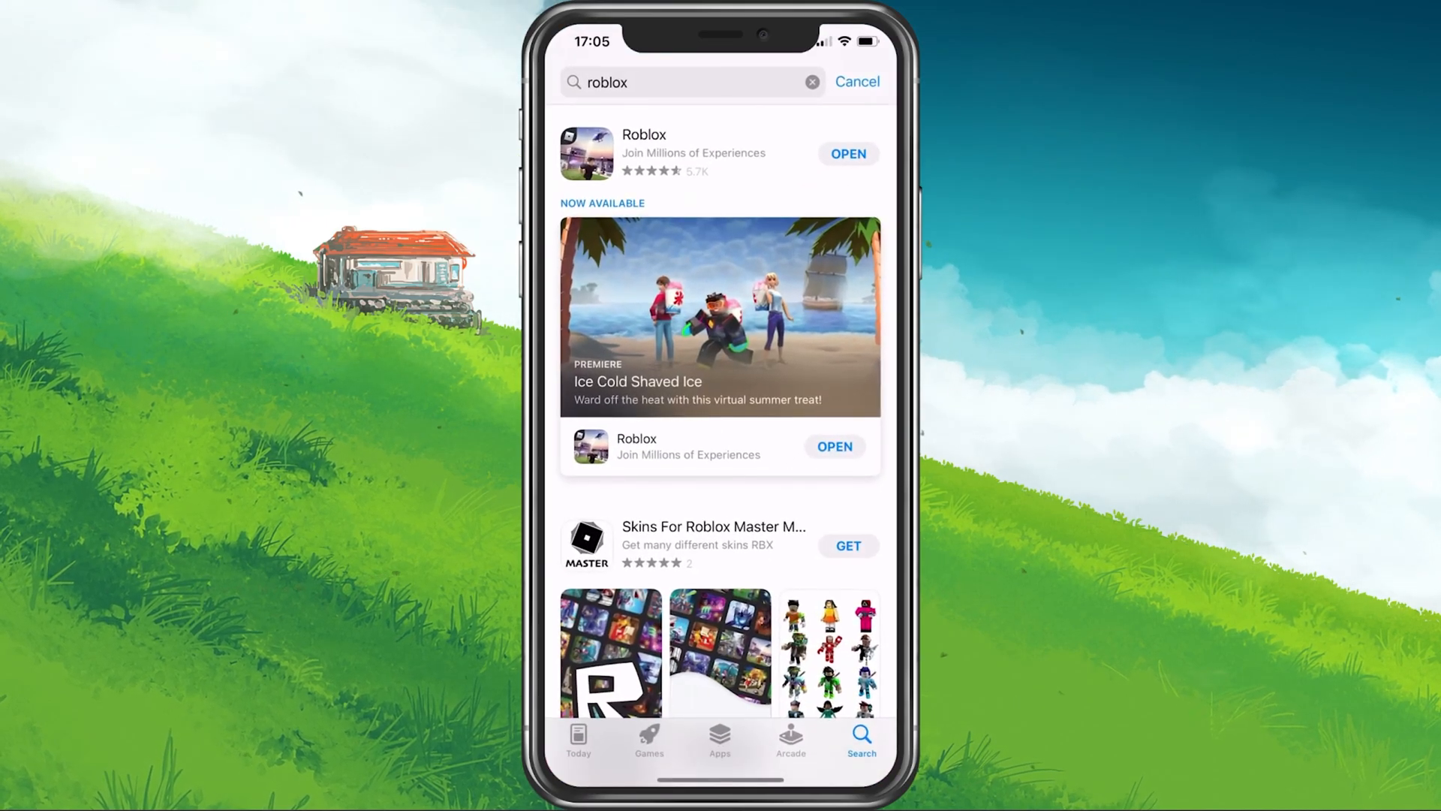
# Step: View Roblox's App Store page and its Ice Cold Shaved Ice event, then go home
pyautogui.click(643, 152)
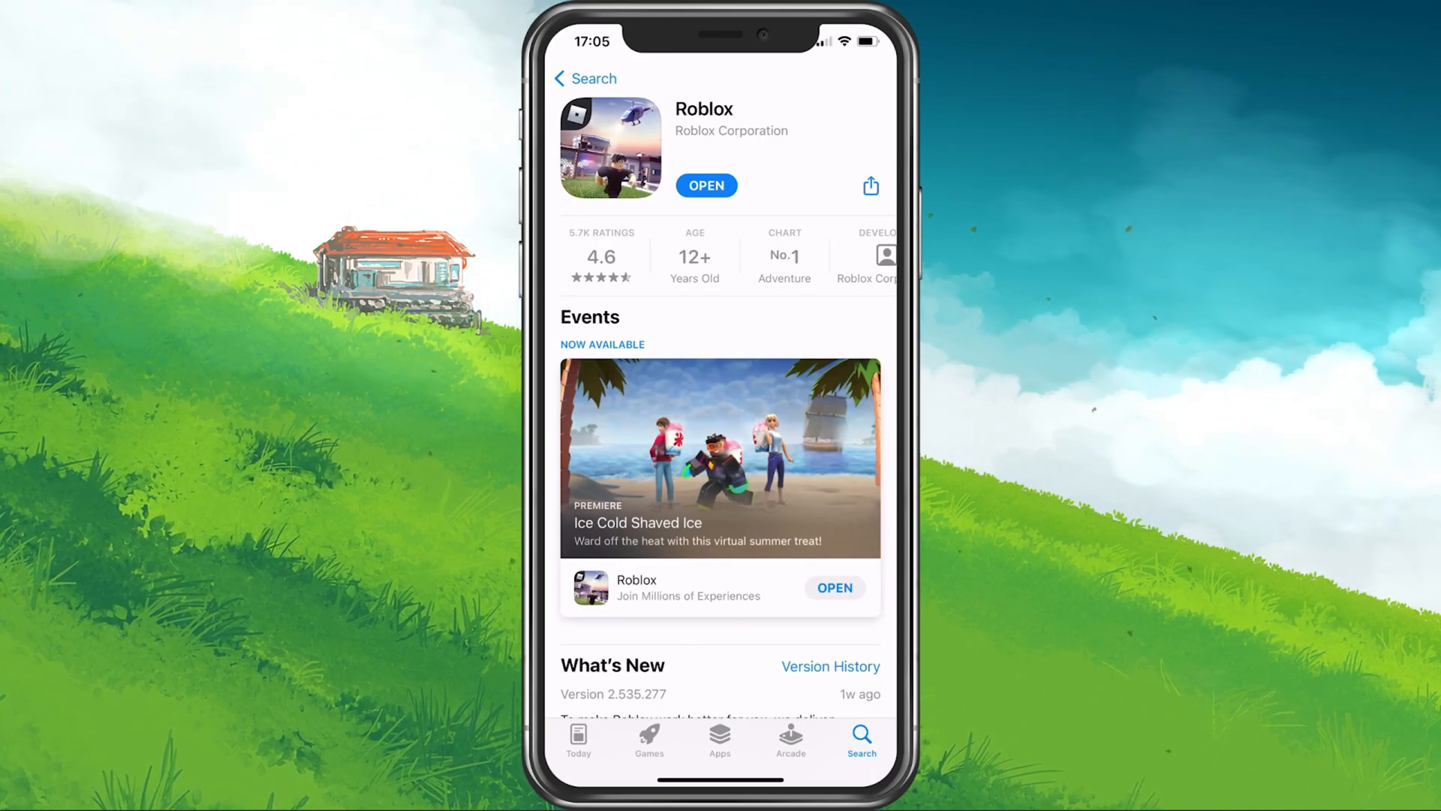
pyautogui.click(720, 457)
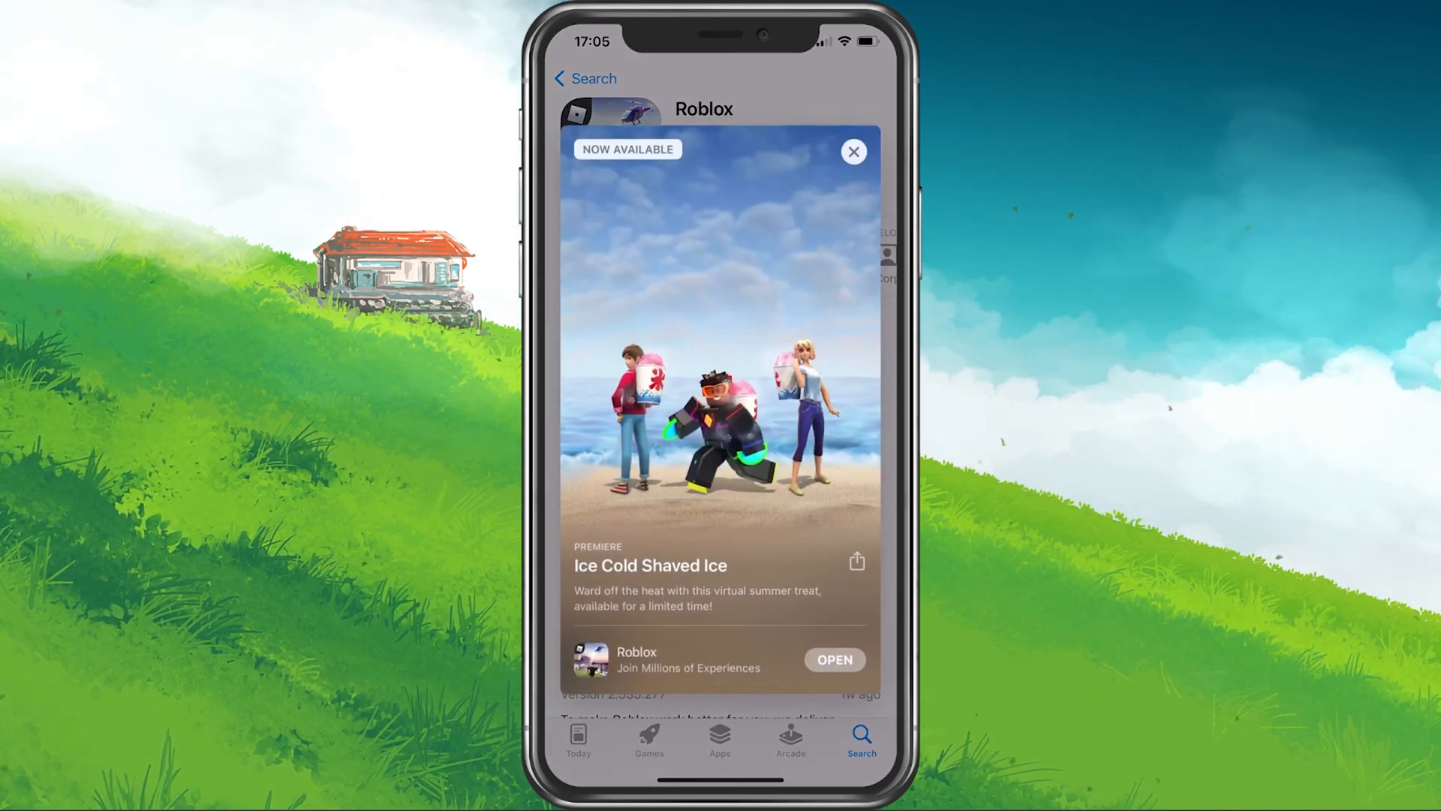
pyautogui.click(852, 152)
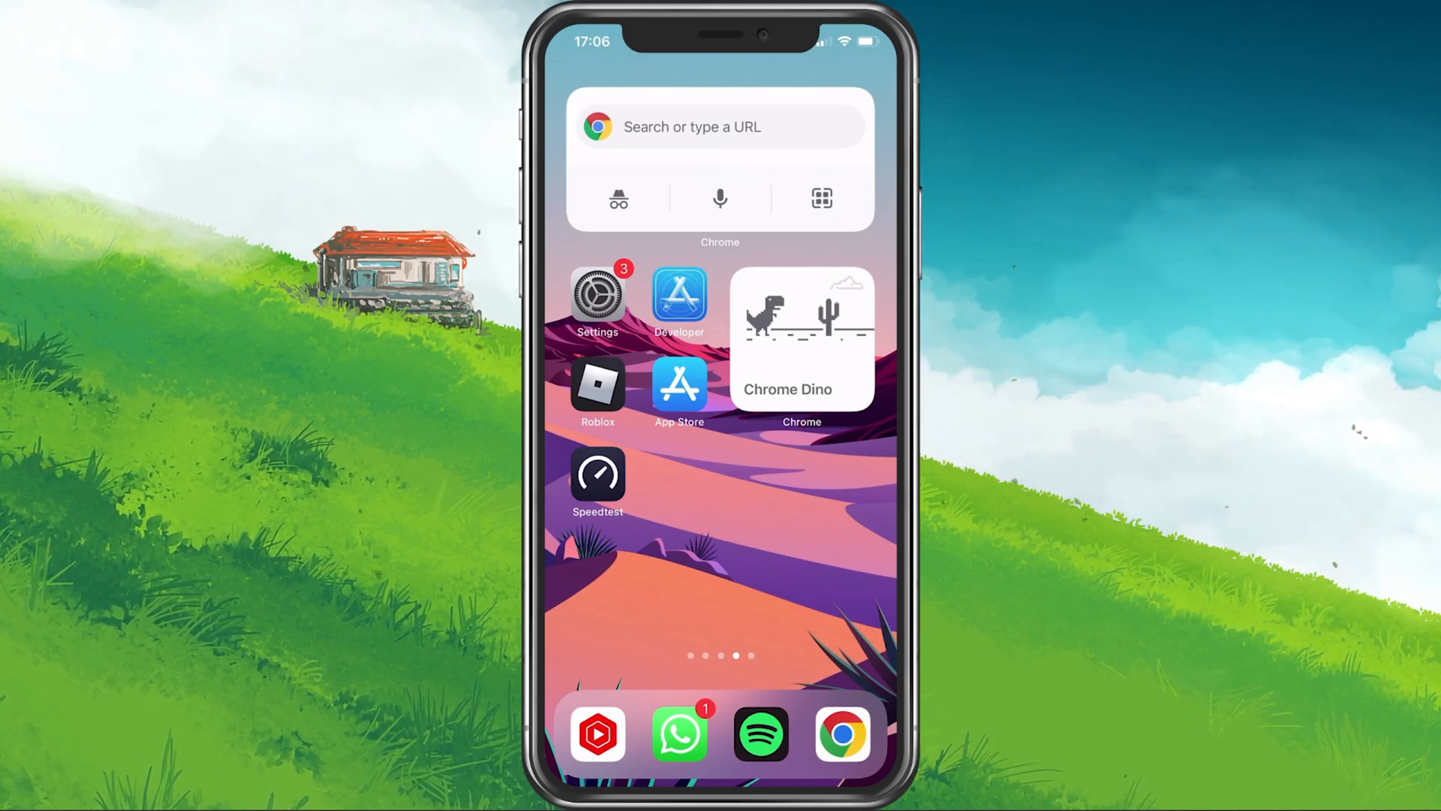
# Step: Start a Speedtest network test, then relaunch Roblox from the home screen
pyautogui.click(597, 473)
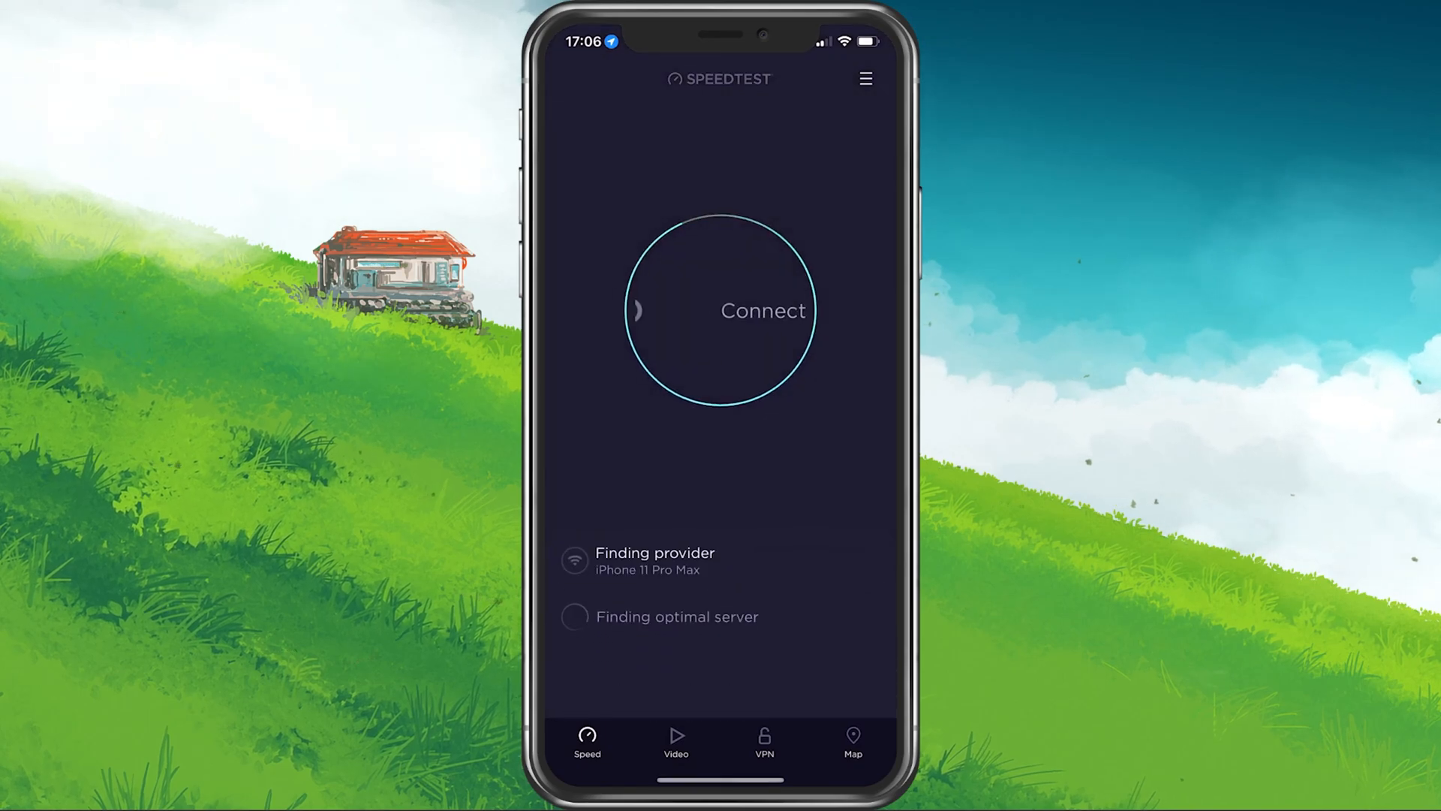
pyautogui.click(720, 310)
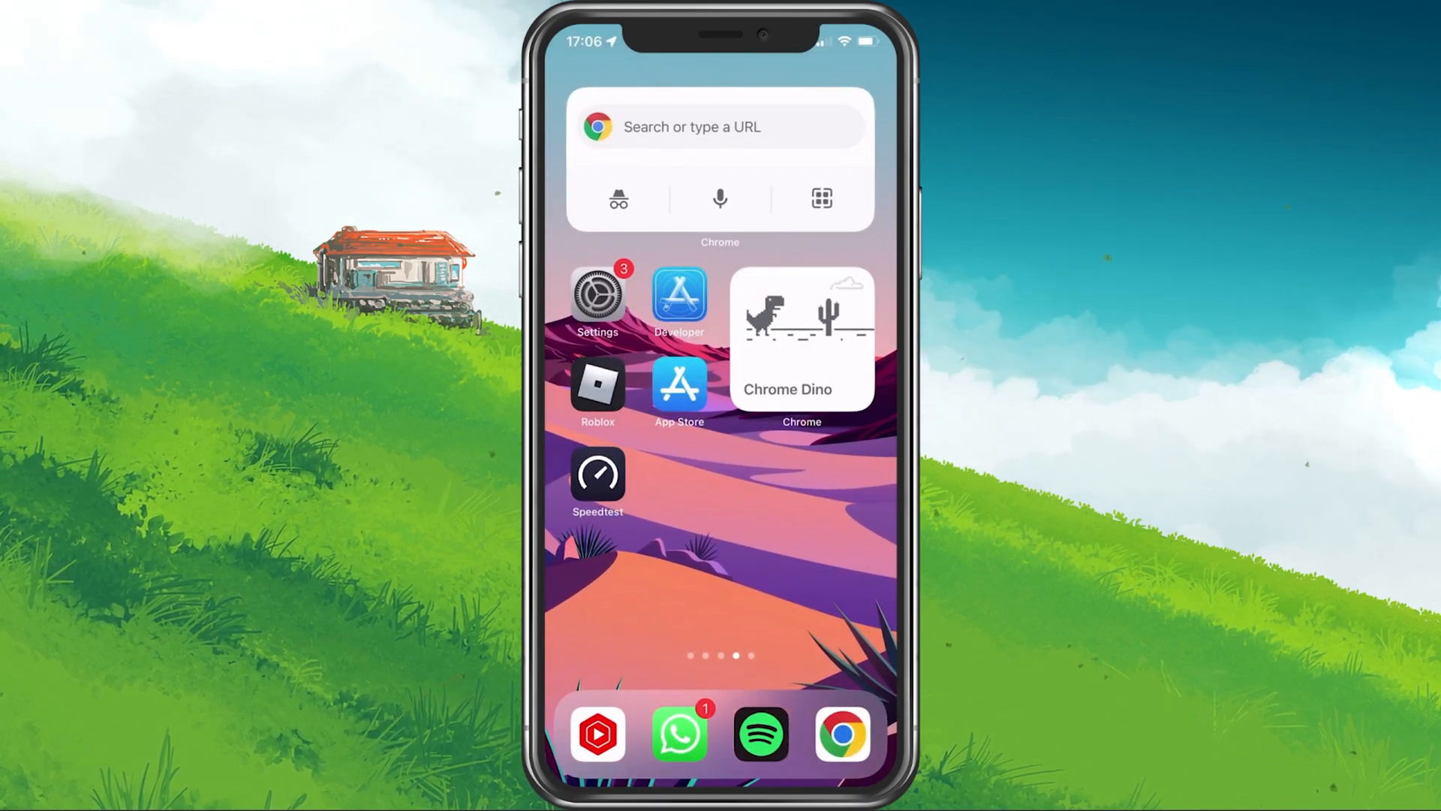
pyautogui.click(598, 384)
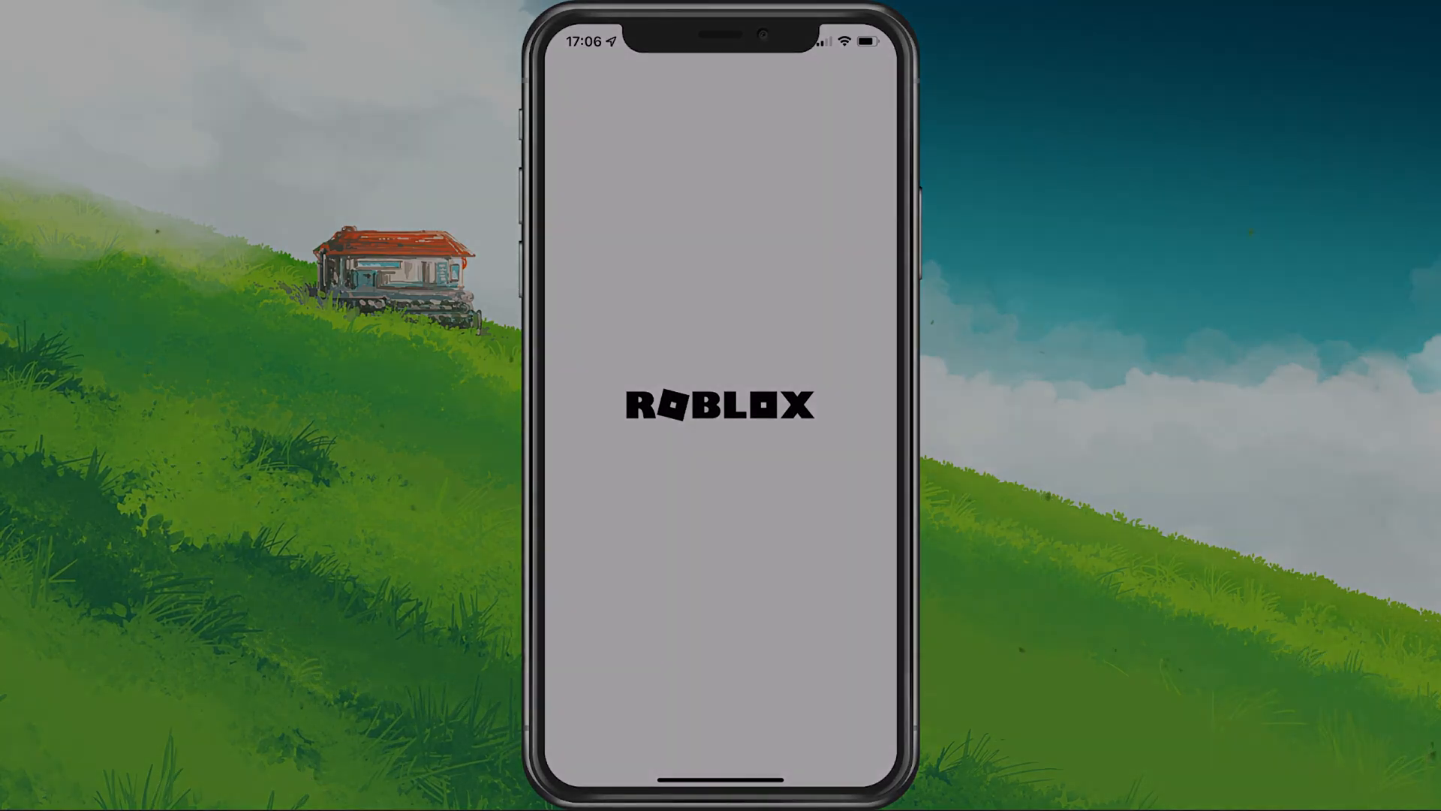